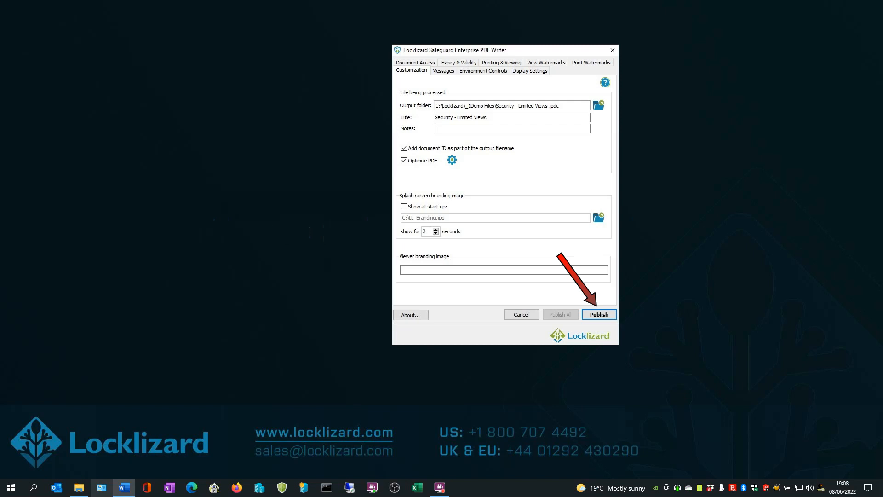
# Step: Publish the Security - Limited Views document and let the writer dialog close
pyautogui.click(599, 315)
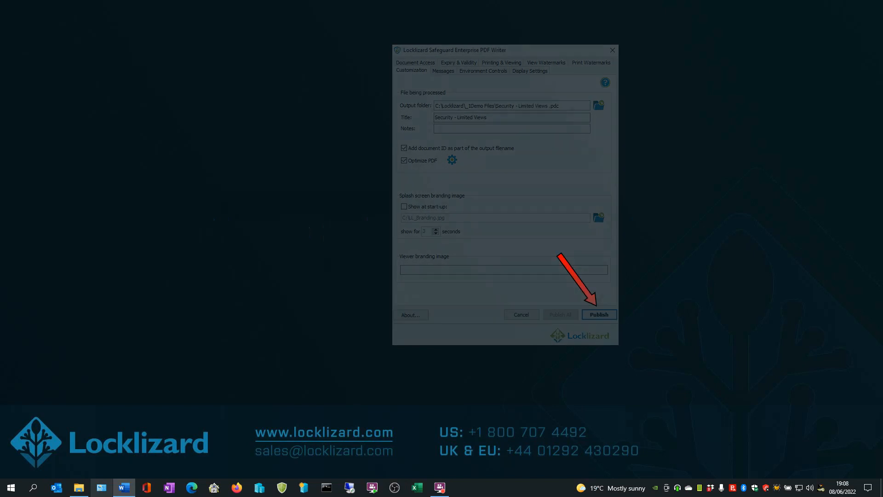
pyautogui.click(599, 315)
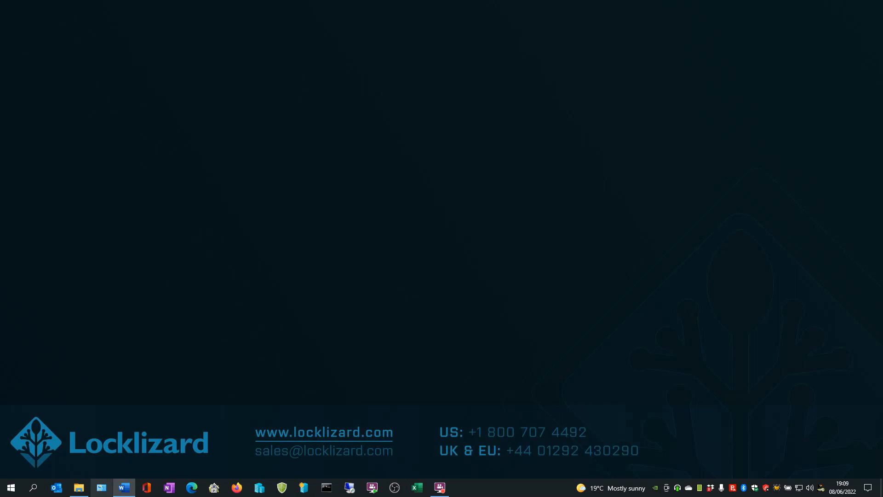
# Step: Show the _1Demo Files folder and bring up actions for Access-Overview.pdf
pyautogui.click(80, 487)
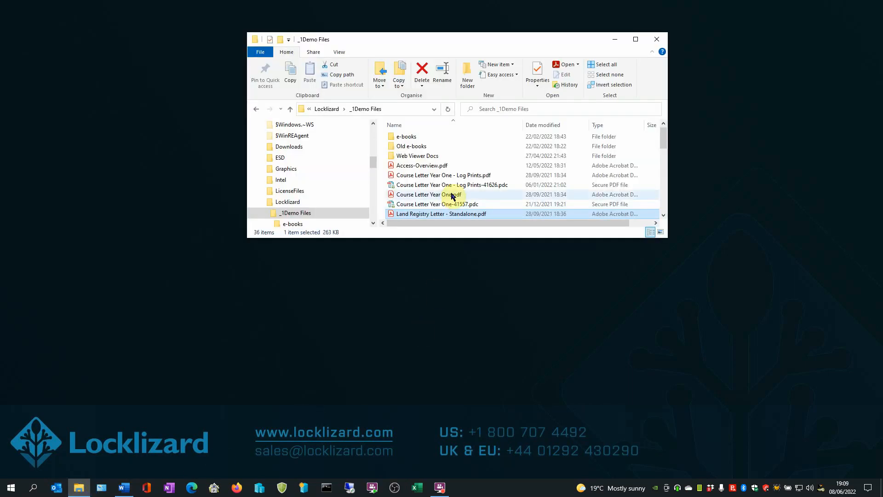
pyautogui.moveTo(428, 175)
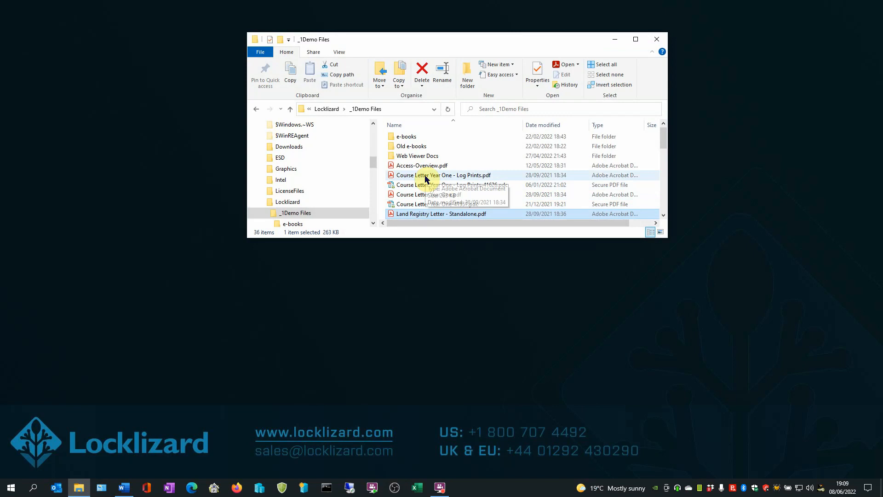
pyautogui.rightClick(421, 164)
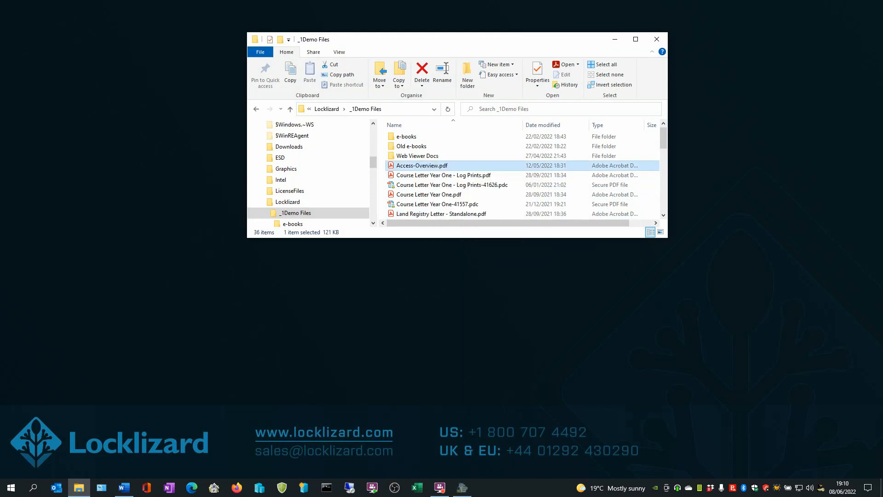
# Step: Load Access-Overview.pdf in the writer, keep Document Access on All customers, and show Printing & Viewing
pyautogui.doubleClick(421, 165)
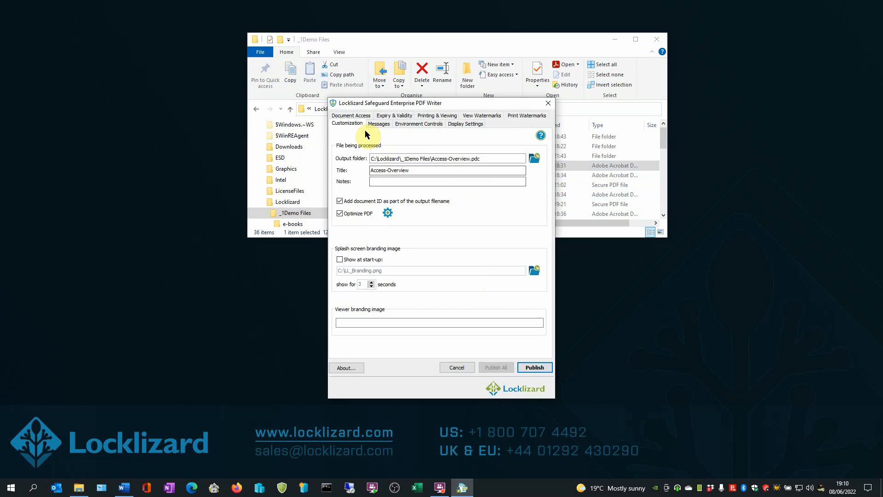
pyautogui.click(351, 123)
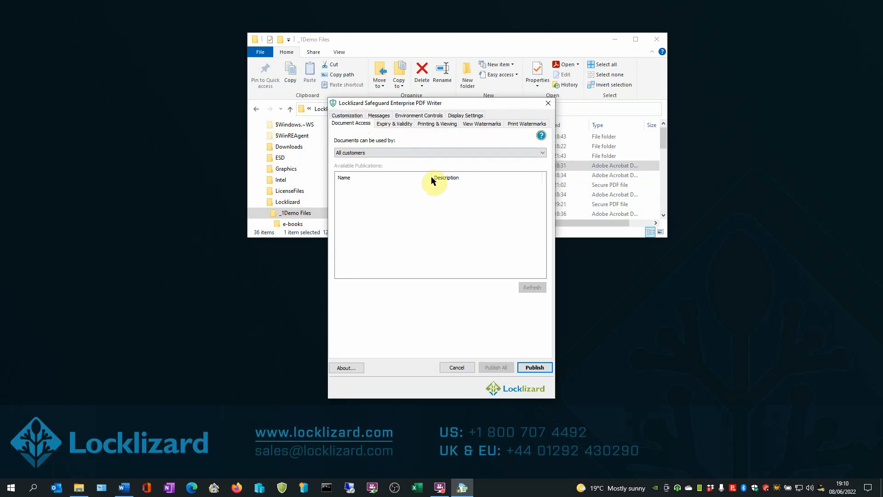
pyautogui.click(540, 152)
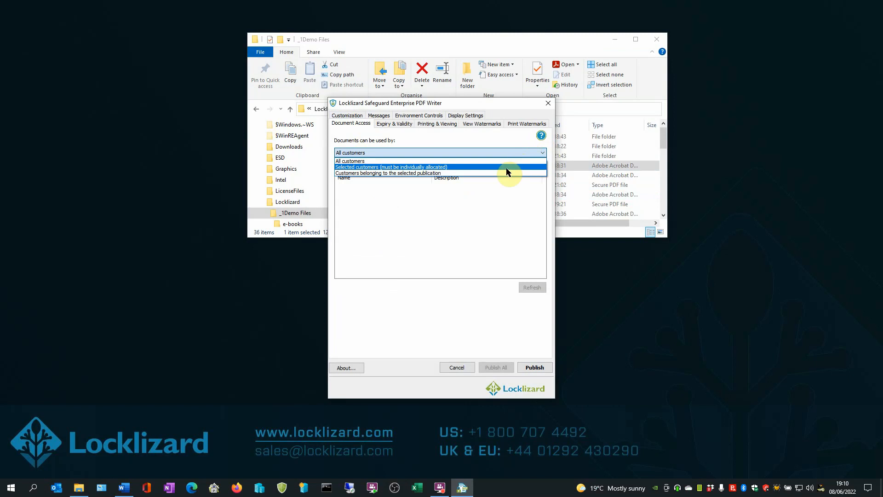
pyautogui.moveTo(459, 171)
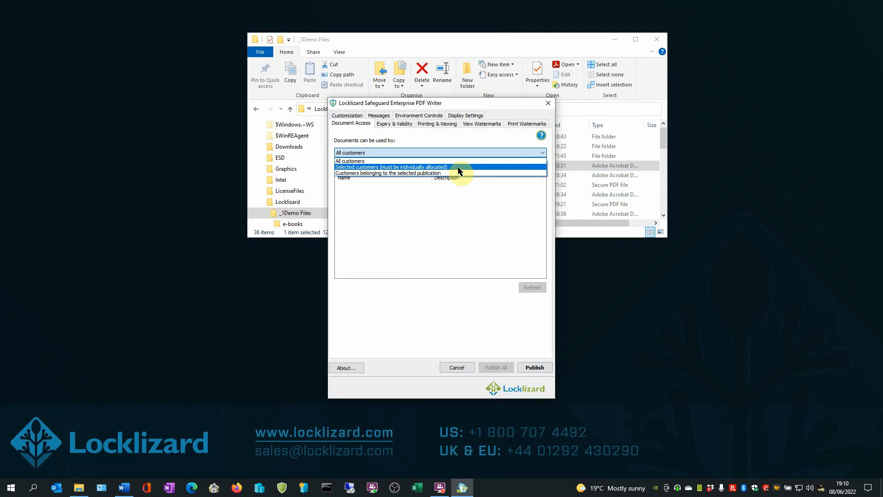
pyautogui.click(350, 153)
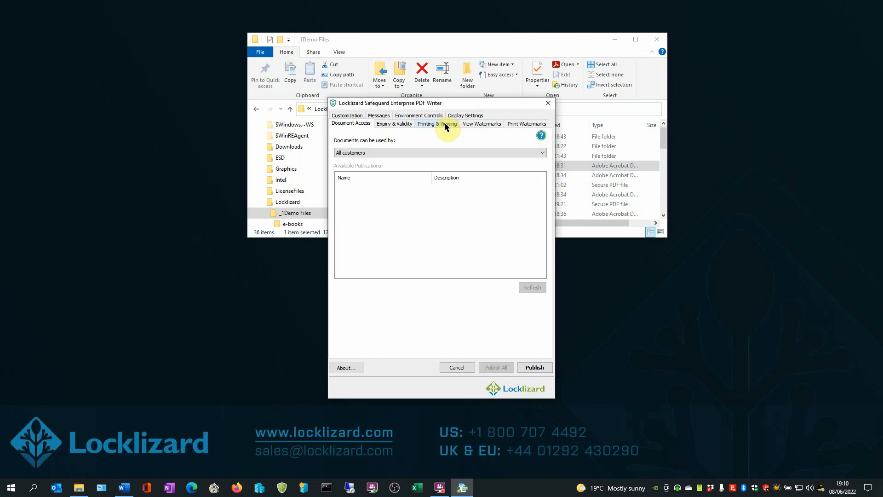
pyautogui.click(436, 123)
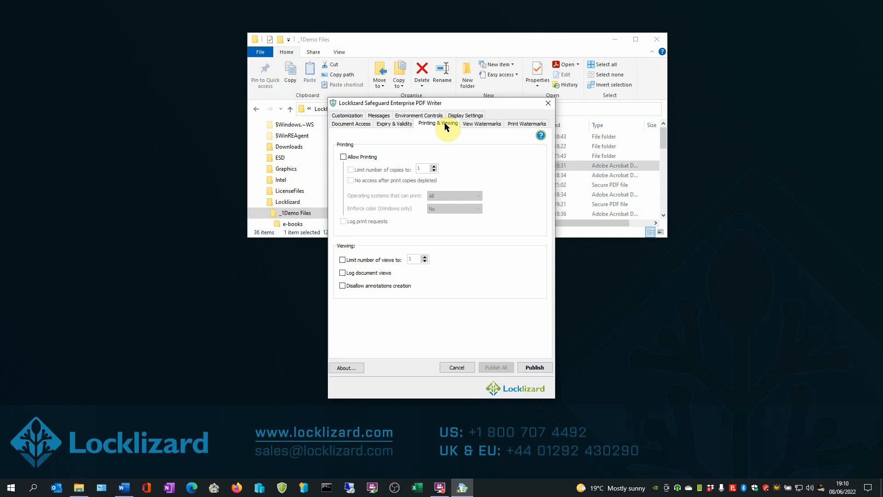
pyautogui.moveTo(379, 279)
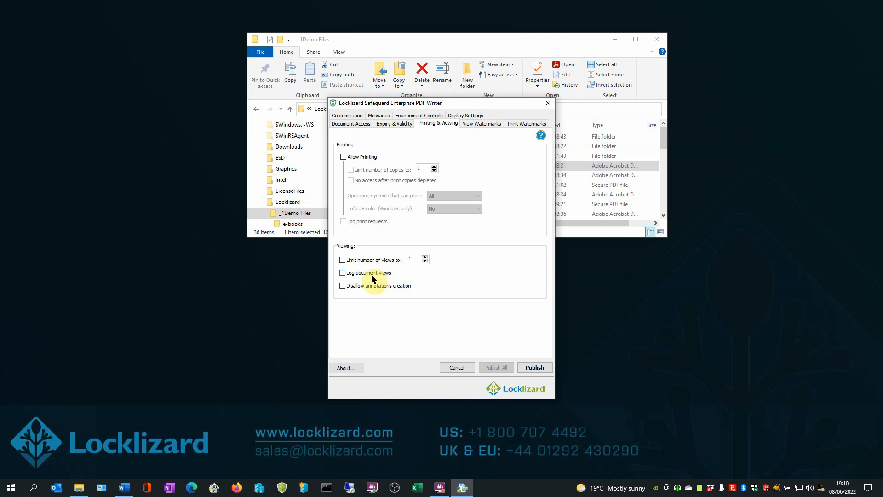
pyautogui.moveTo(468, 193)
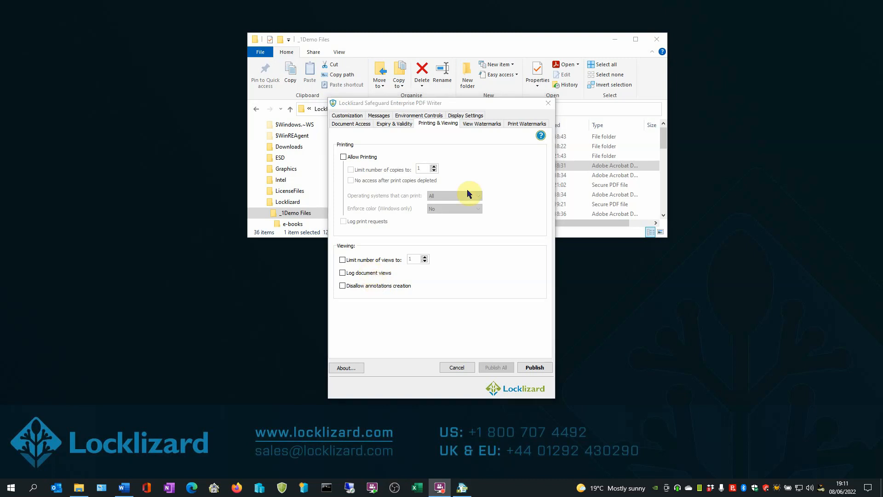
# Step: Show the View Watermarks settings, leaving the text watermark disabled
pyautogui.click(481, 124)
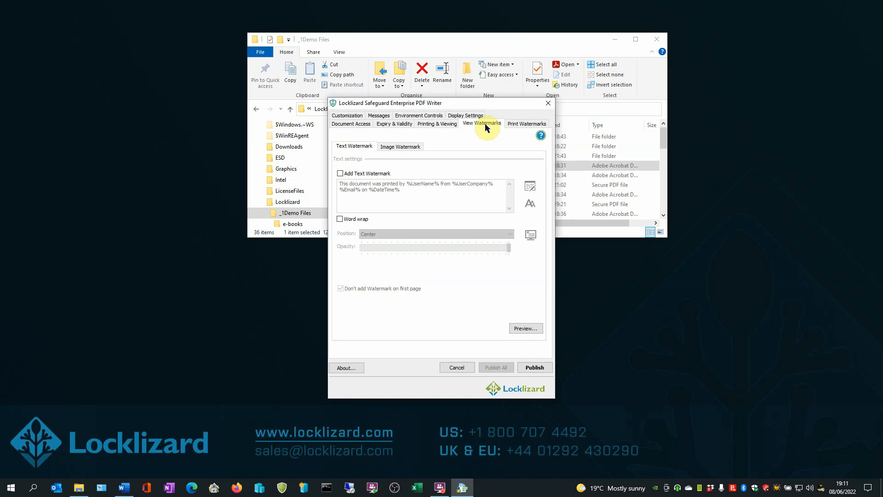
pyautogui.moveTo(380, 203)
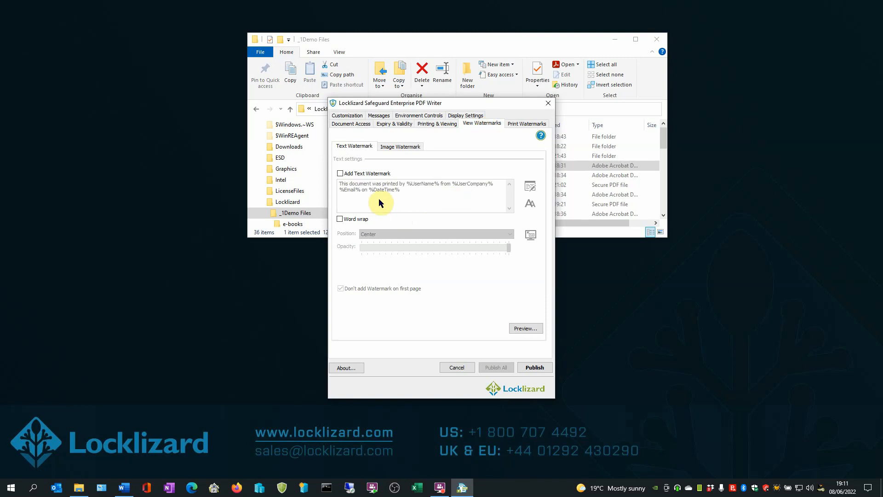
pyautogui.moveTo(406, 203)
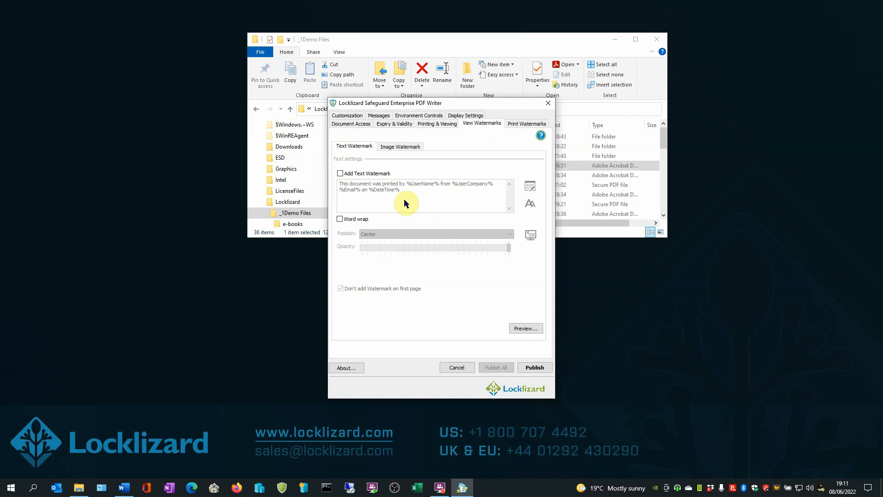
pyautogui.moveTo(426, 200)
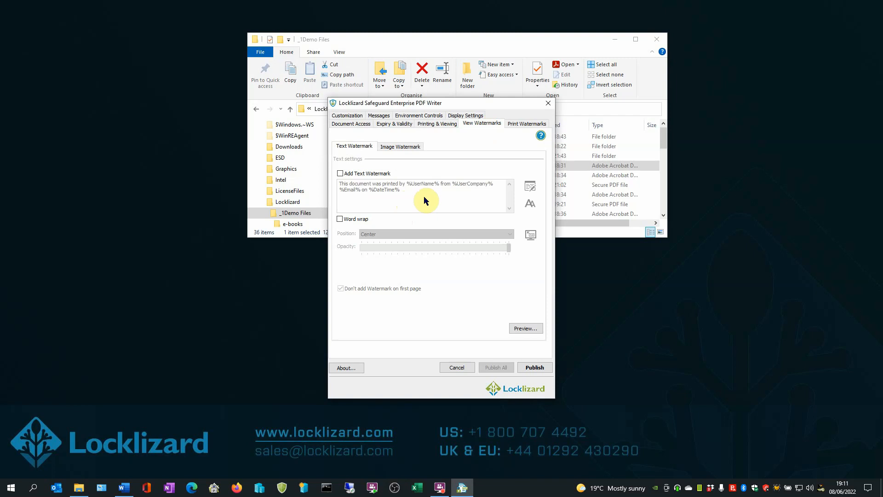
pyautogui.moveTo(476, 125)
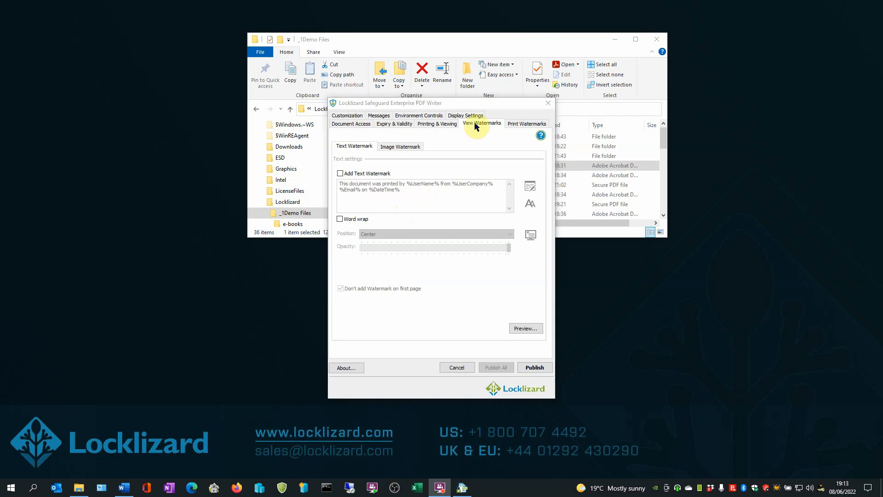
# Step: Allow screen capture under Environment Controls and publish Access-Overview as a protected .pdc
pyautogui.click(418, 115)
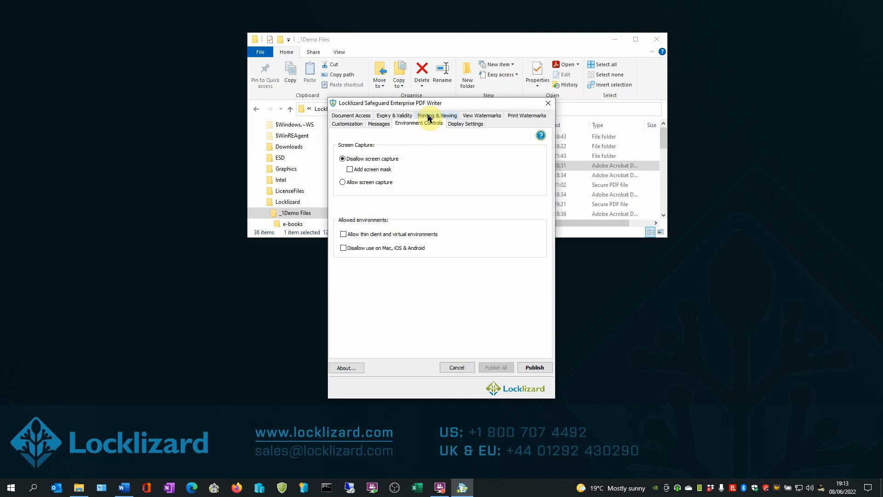
pyautogui.moveTo(373, 177)
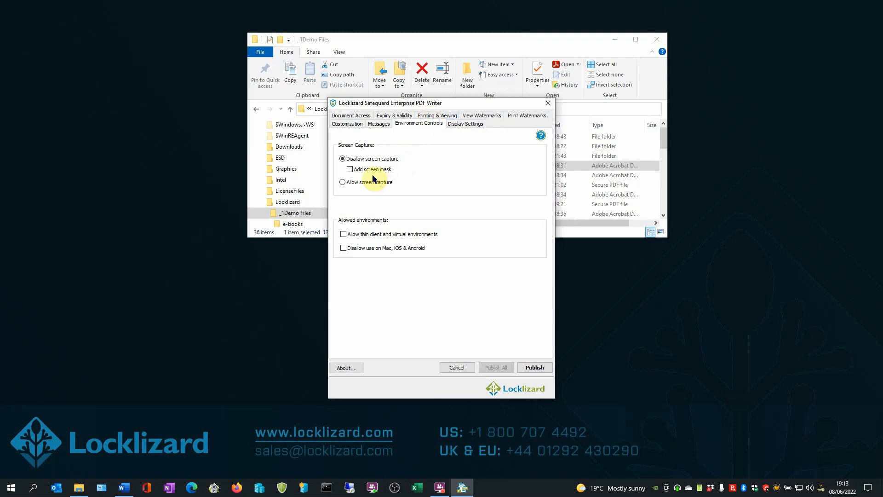
pyautogui.moveTo(365, 178)
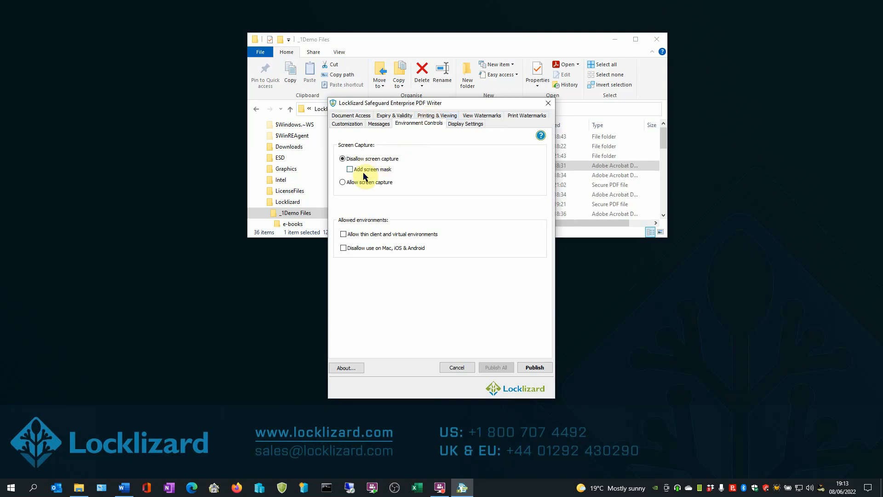
pyautogui.moveTo(377, 179)
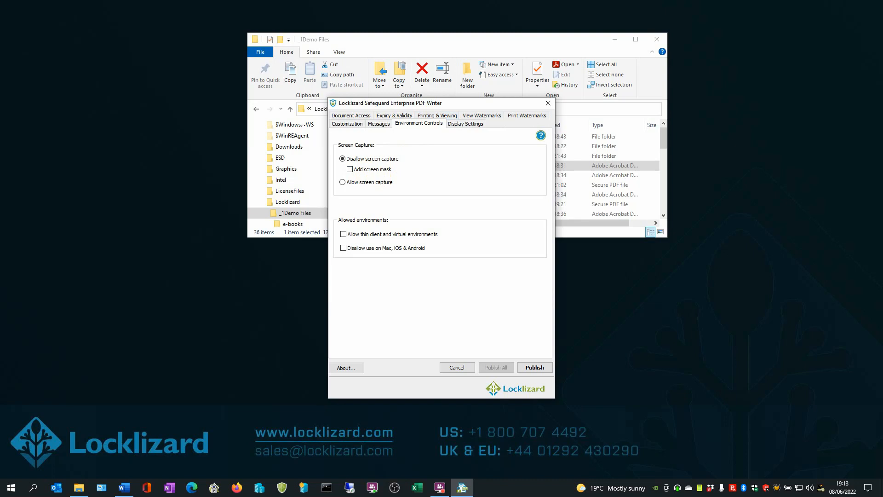
pyautogui.click(342, 182)
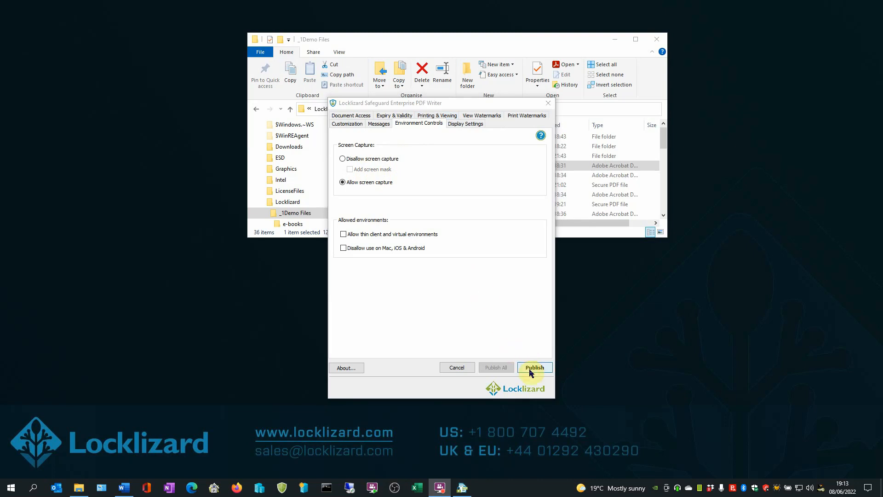
pyautogui.click(534, 367)
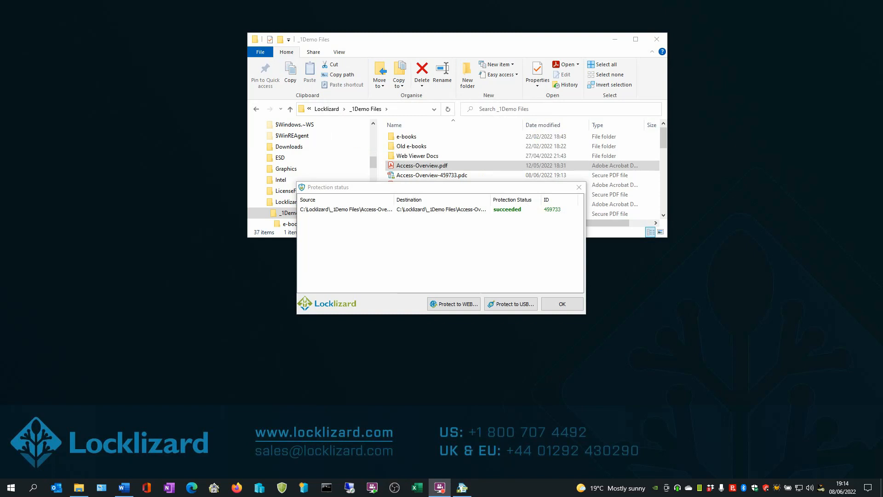
# Step: Dismiss the Protection status report and select Access-Overview-459733.pdc in _1Demo Files
pyautogui.click(561, 304)
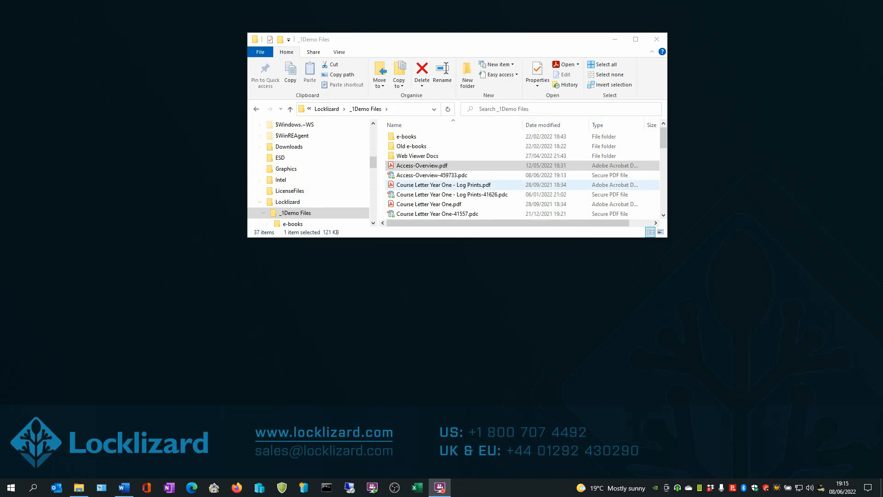
pyautogui.click(431, 174)
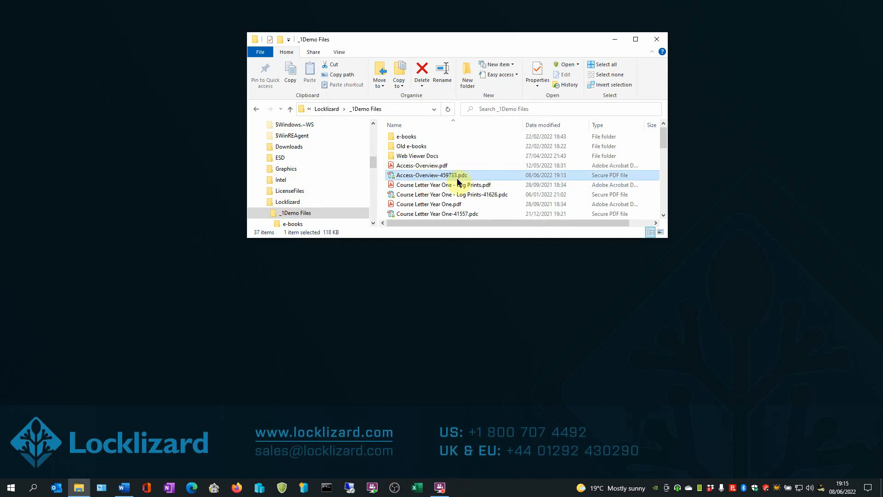
pyautogui.moveTo(433, 183)
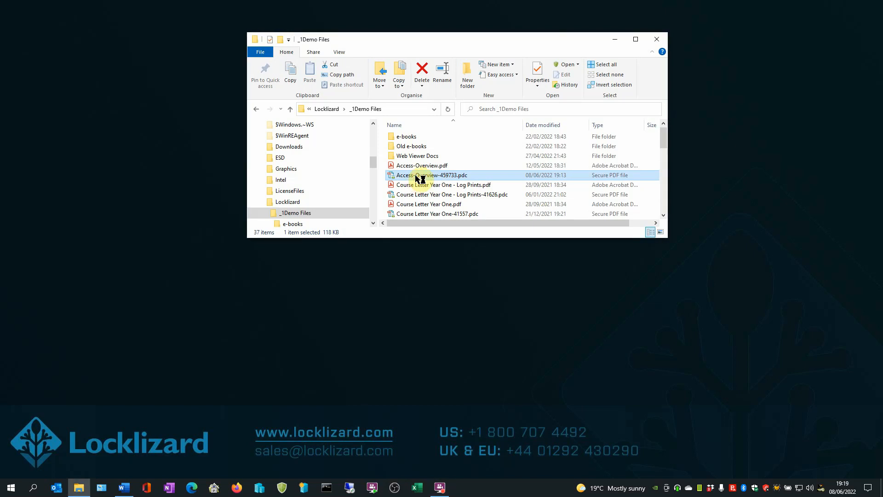
# Step: View Access-Overview-459733.pdc in the Secure PDF Viewer and read down page 1 into page 2
pyautogui.doubleClick(432, 175)
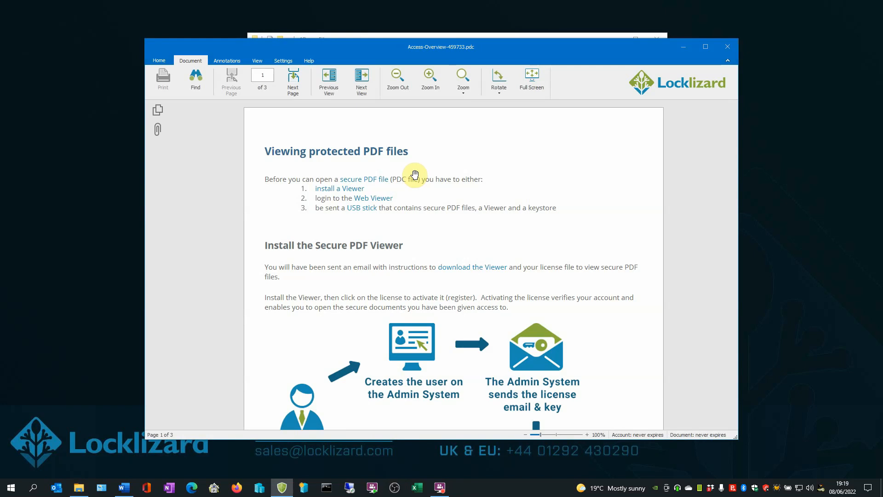
pyautogui.scroll(-3)
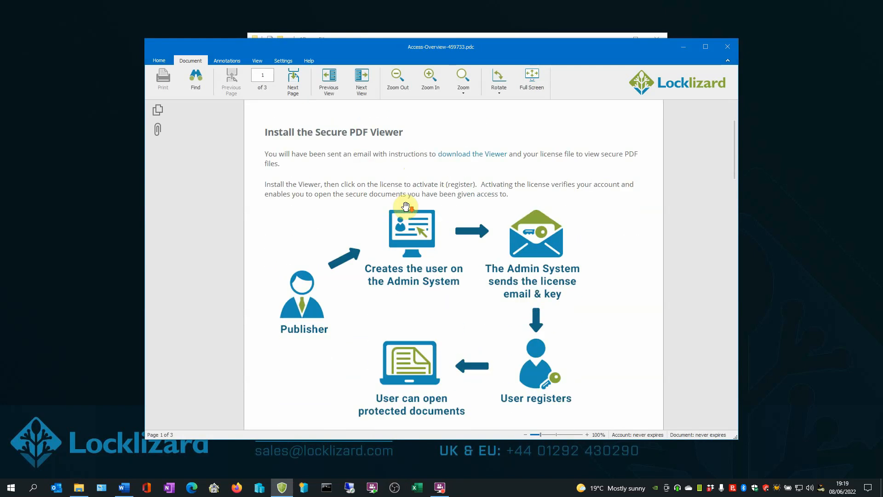
pyautogui.scroll(-3)
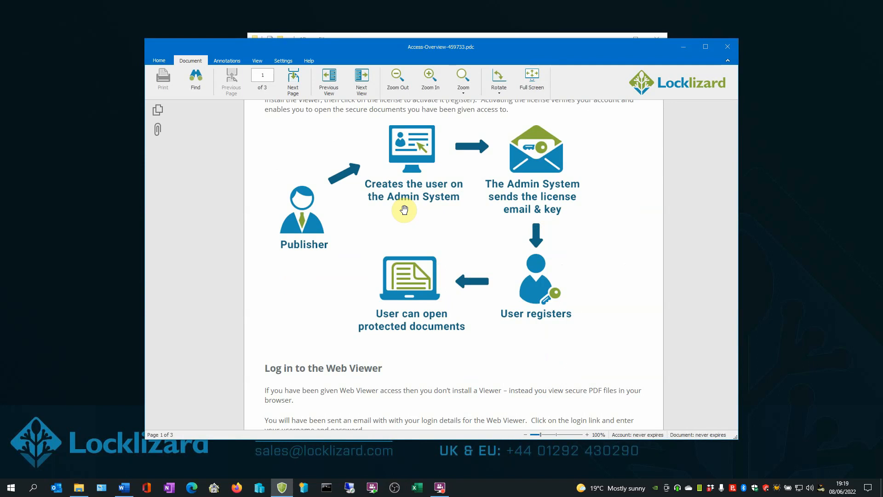
pyautogui.scroll(-3)
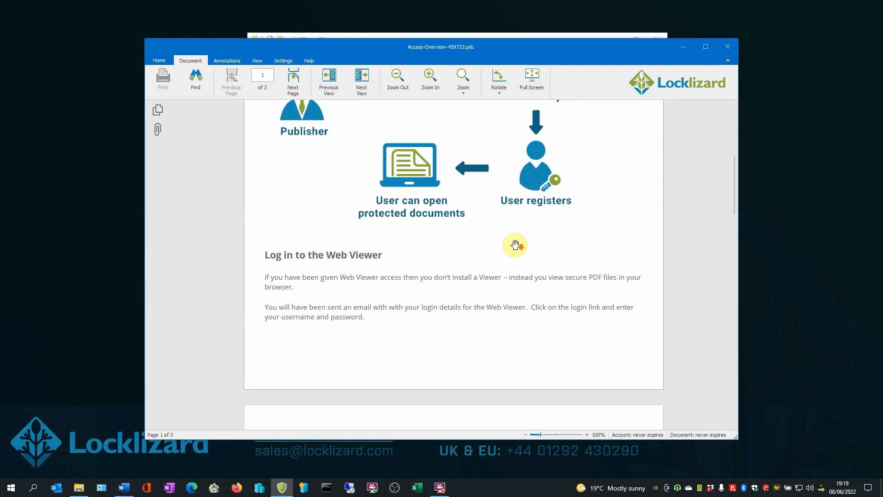
pyautogui.scroll(-3)
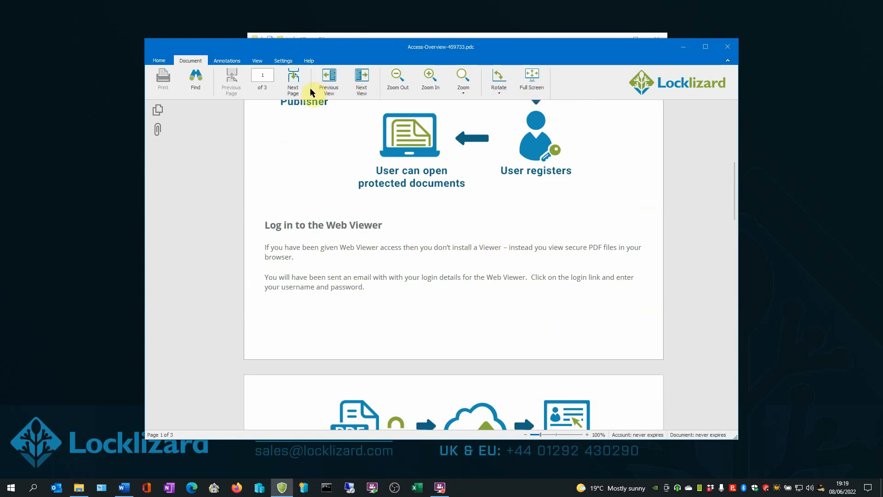
pyautogui.moveTo(164, 79)
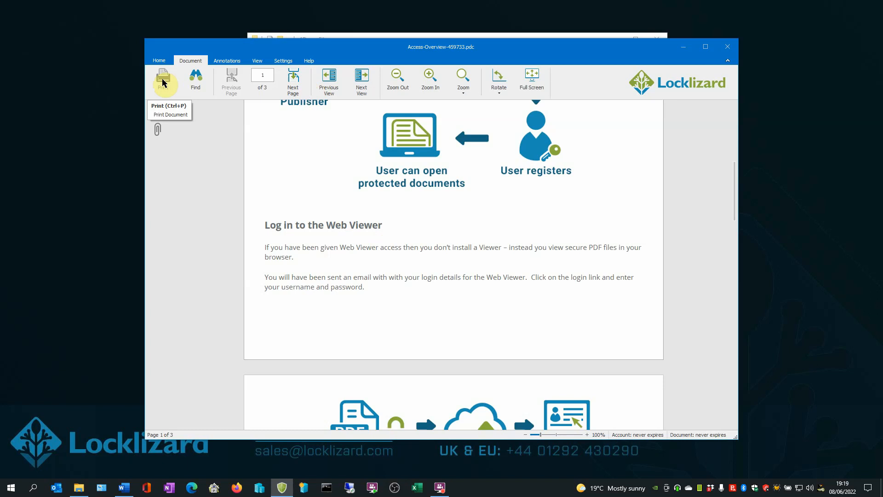
pyautogui.moveTo(261, 131)
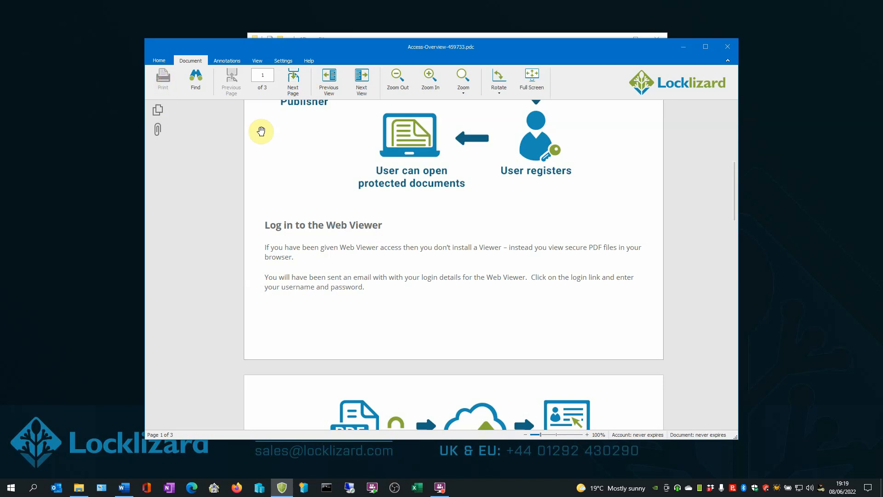
pyautogui.moveTo(390, 188)
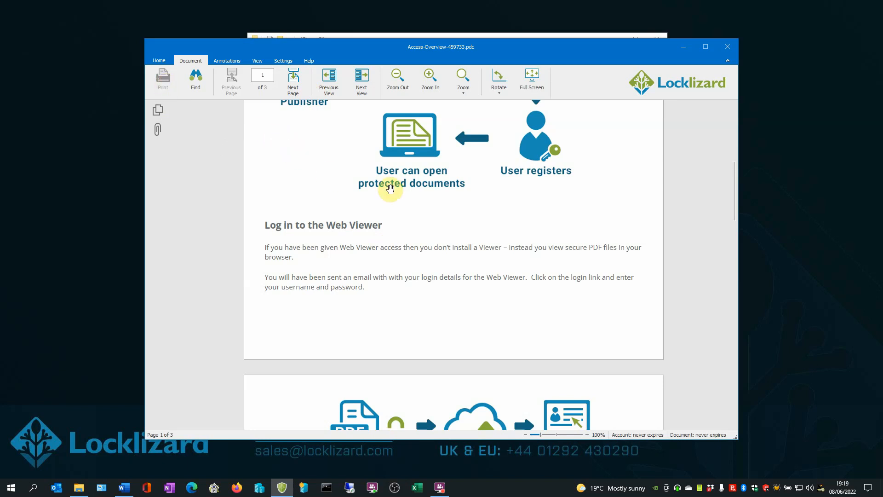
pyautogui.moveTo(463, 209)
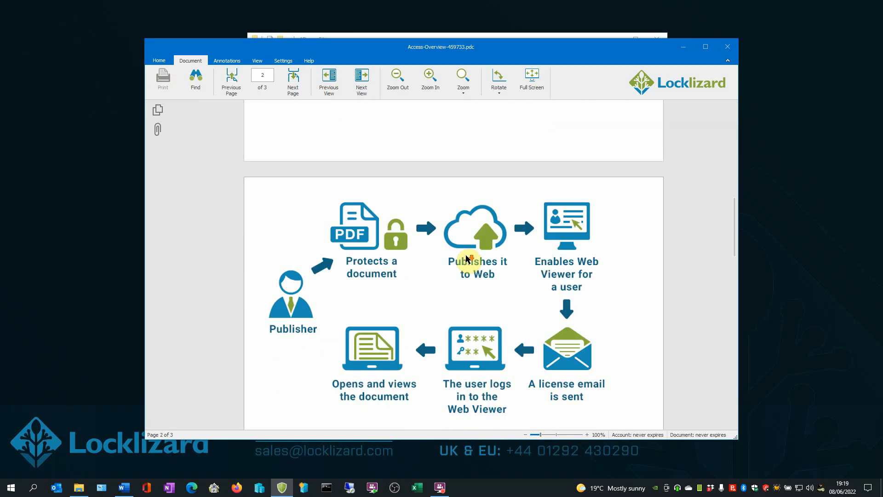
# Step: Scroll through page 2 to page 3, the PDF Decryption process section
pyautogui.scroll(-3)
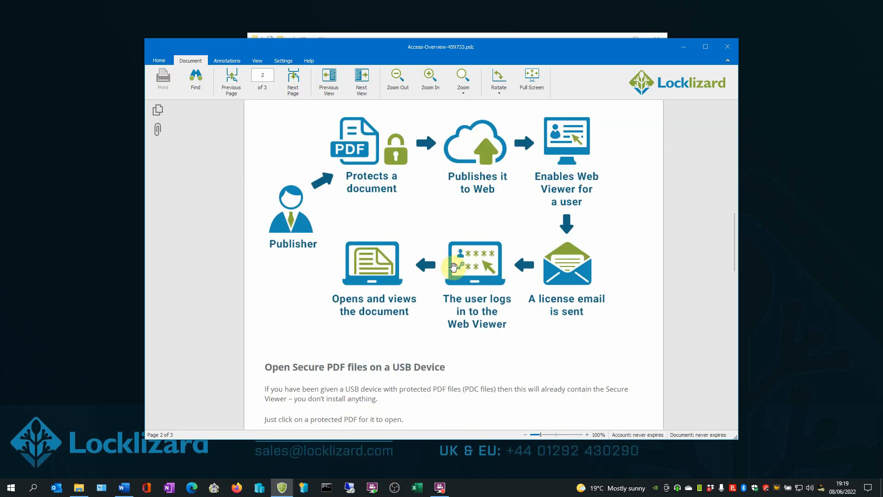
pyautogui.scroll(-3)
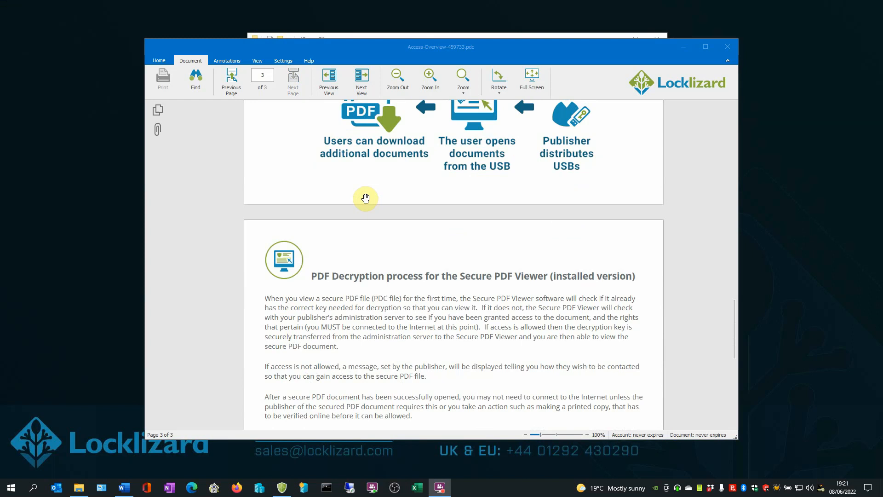
pyautogui.scroll(-3)
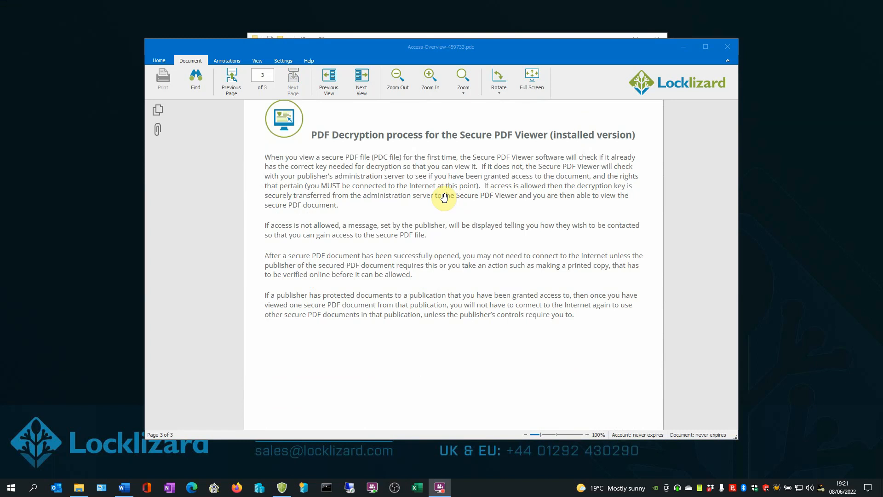
pyautogui.scroll(-3)
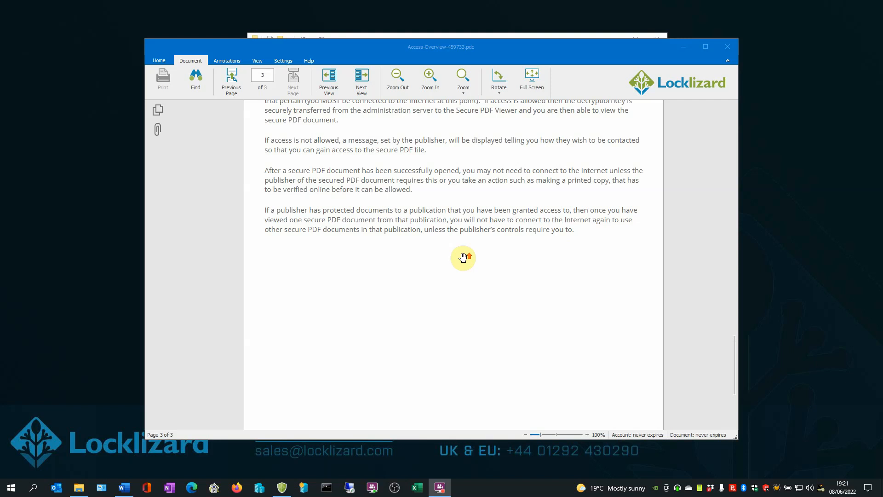
pyautogui.scroll(3)
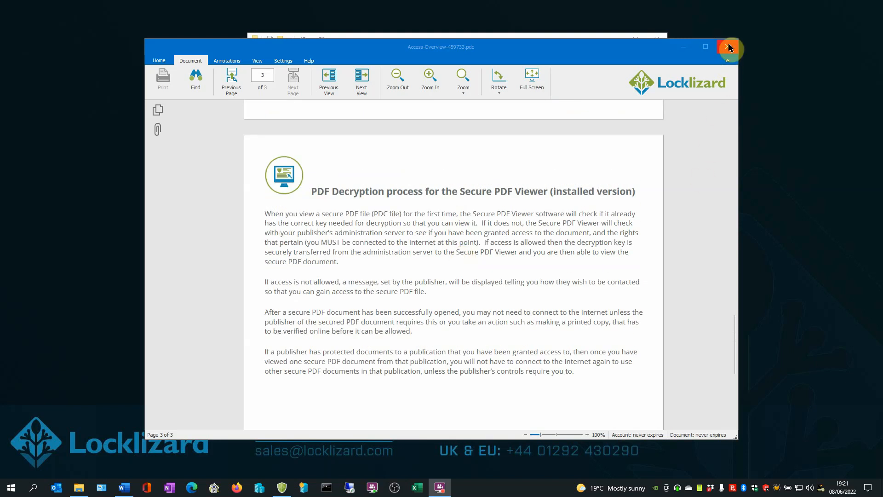